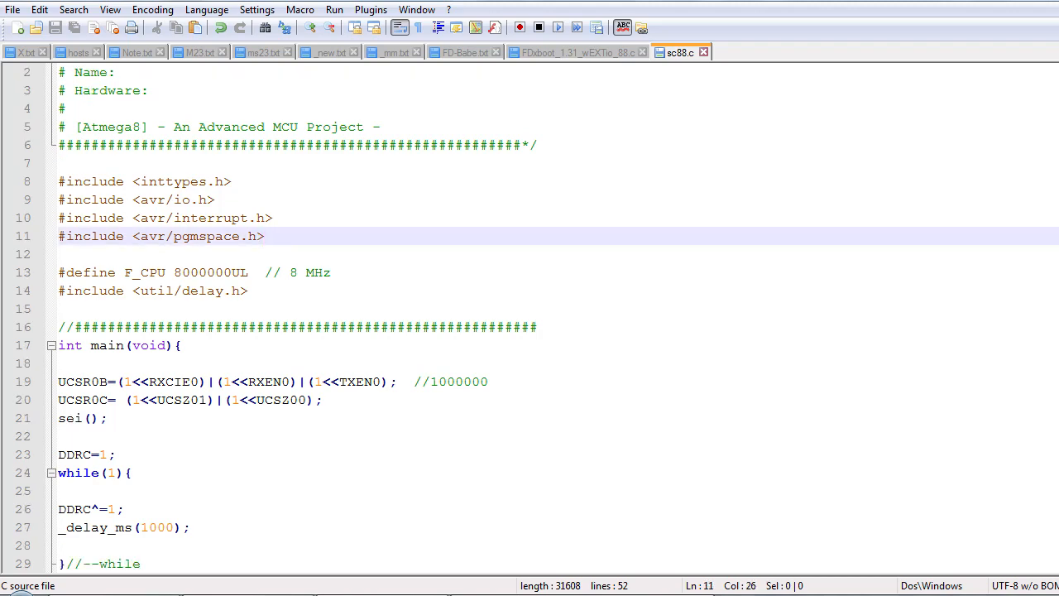
Read the chip's flash back in the ISP tool and scroll through the hex dump
scroll(down, 3)
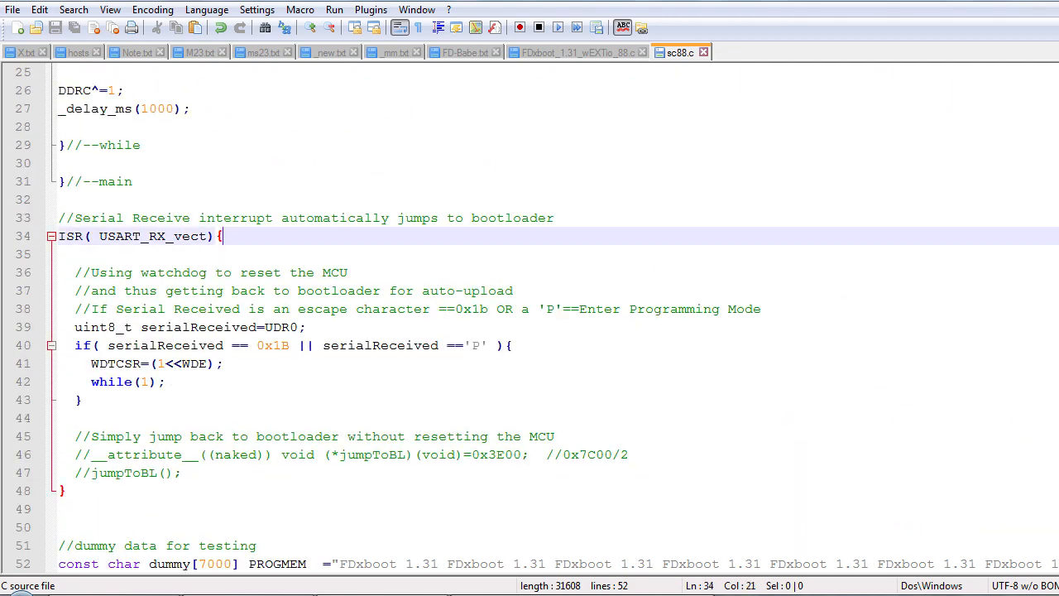
click(335, 9)
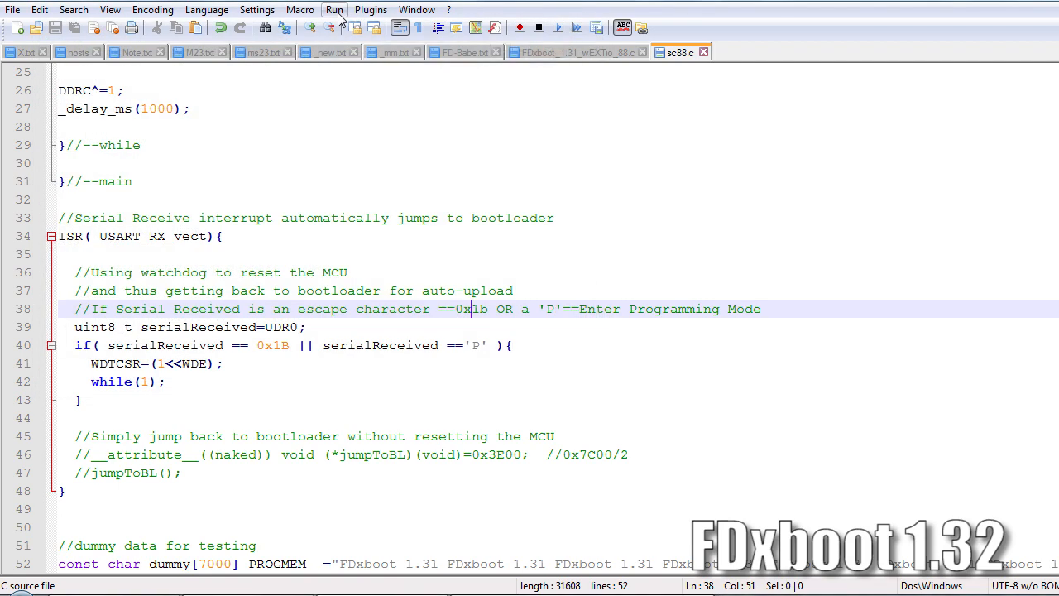
click(334, 9)
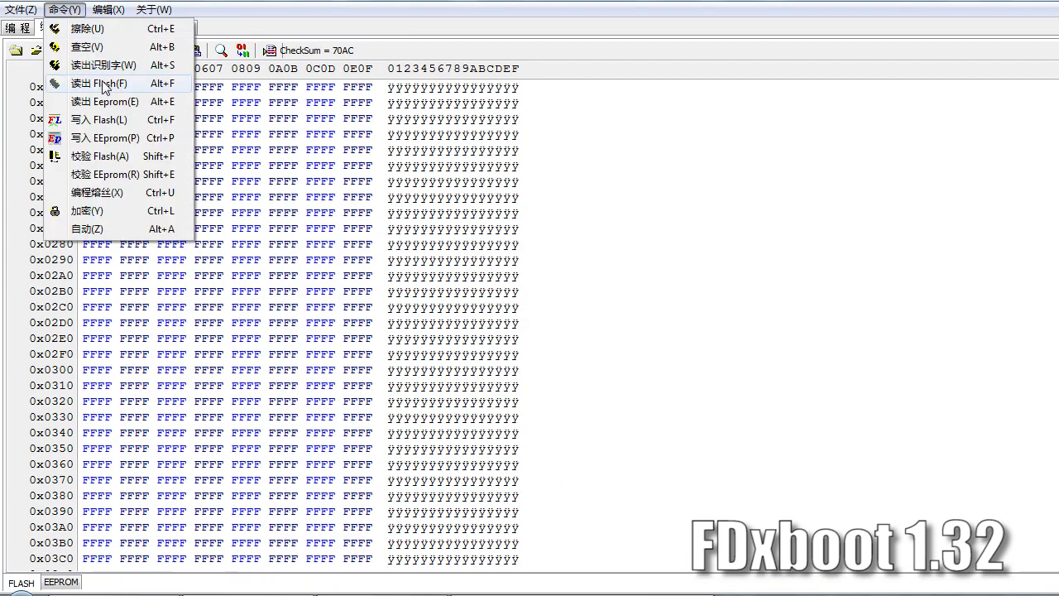
click(99, 82)
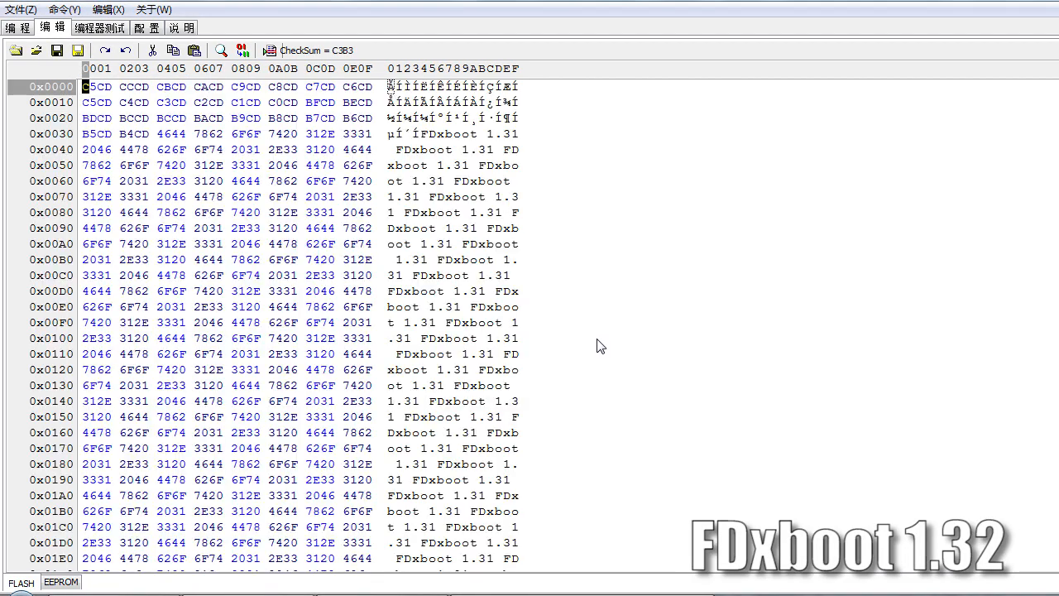
scroll(down, 3)
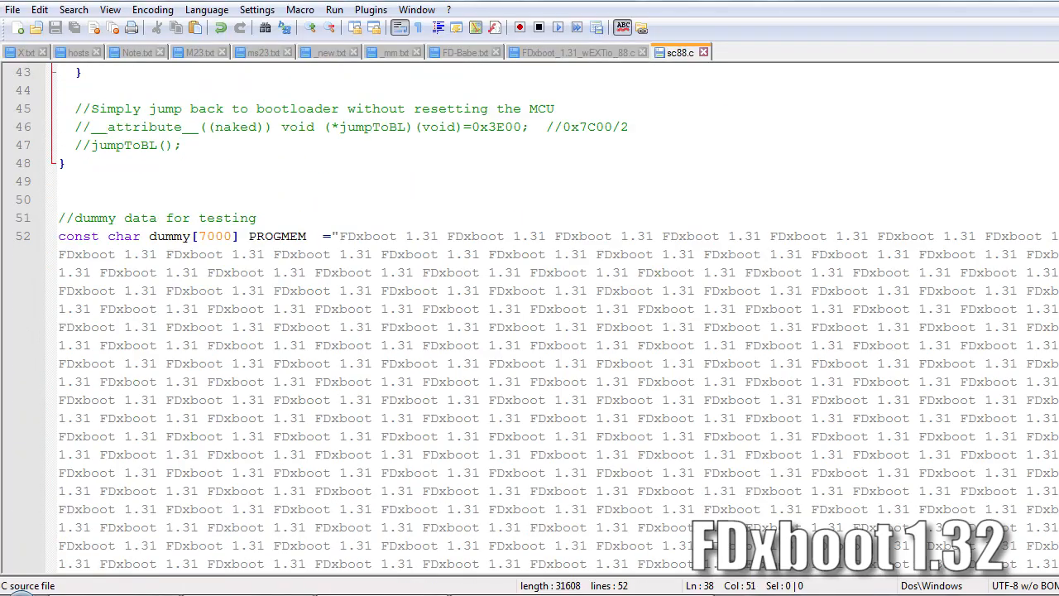
Replace every 'FDxboot 1.31' in the dummy string with 'FDxboot 2024' using Replace All
drag(339, 236, 443, 236)
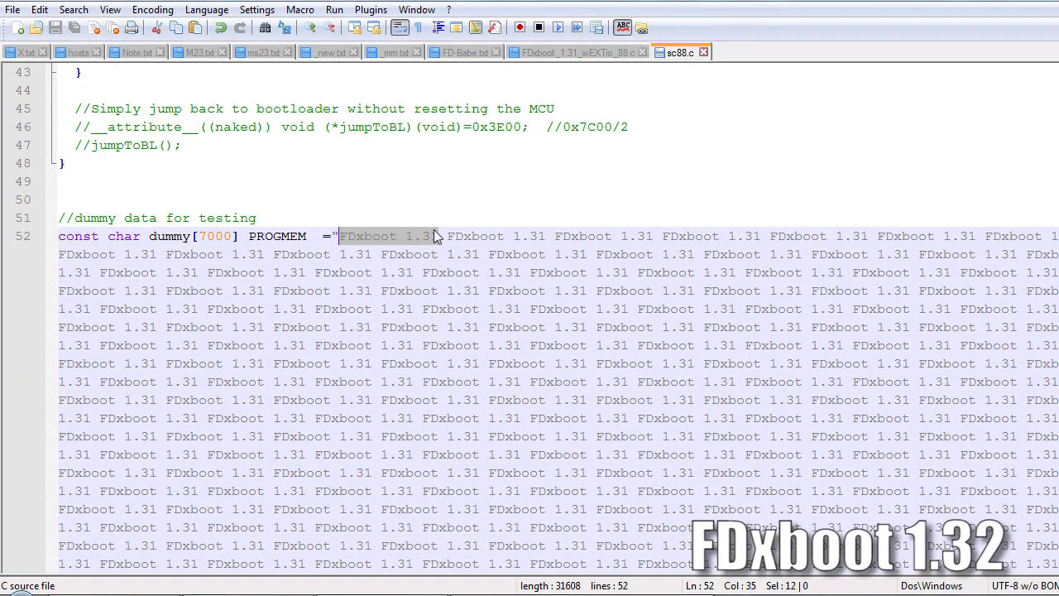
key(Ctrl+h)
text(FDxboot 2024)
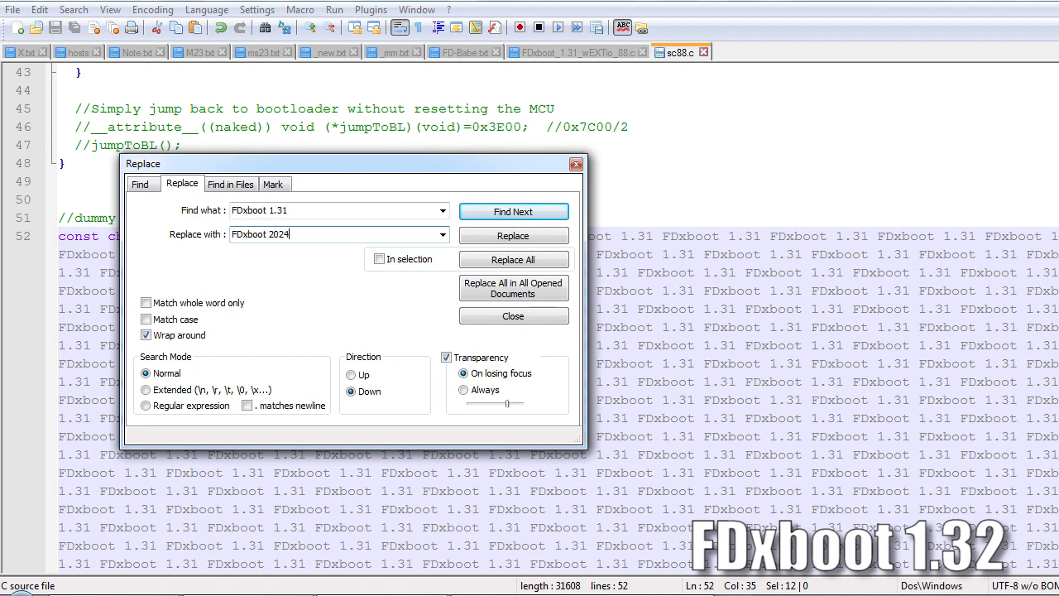
click(512, 259)
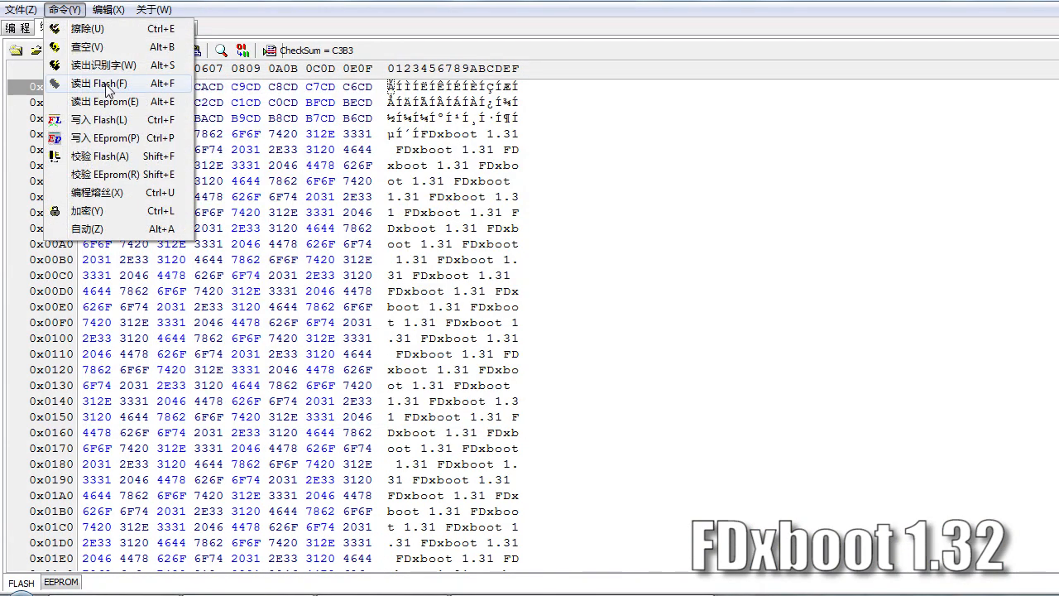
Read flash again and scroll the hex dump to find the 'FDxboot 2024' text
click(98, 84)
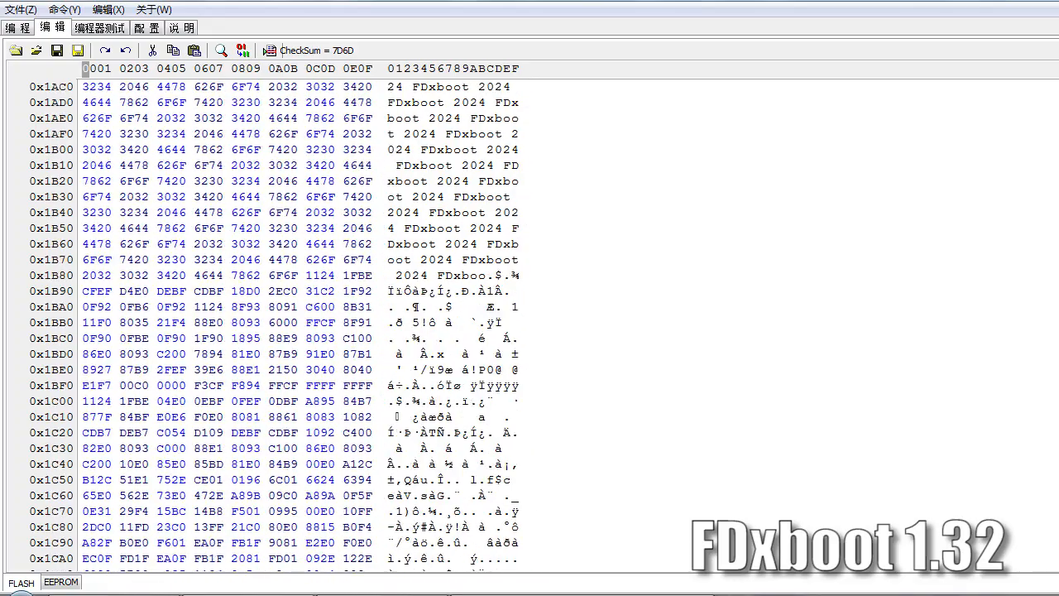
scroll(down, 3)
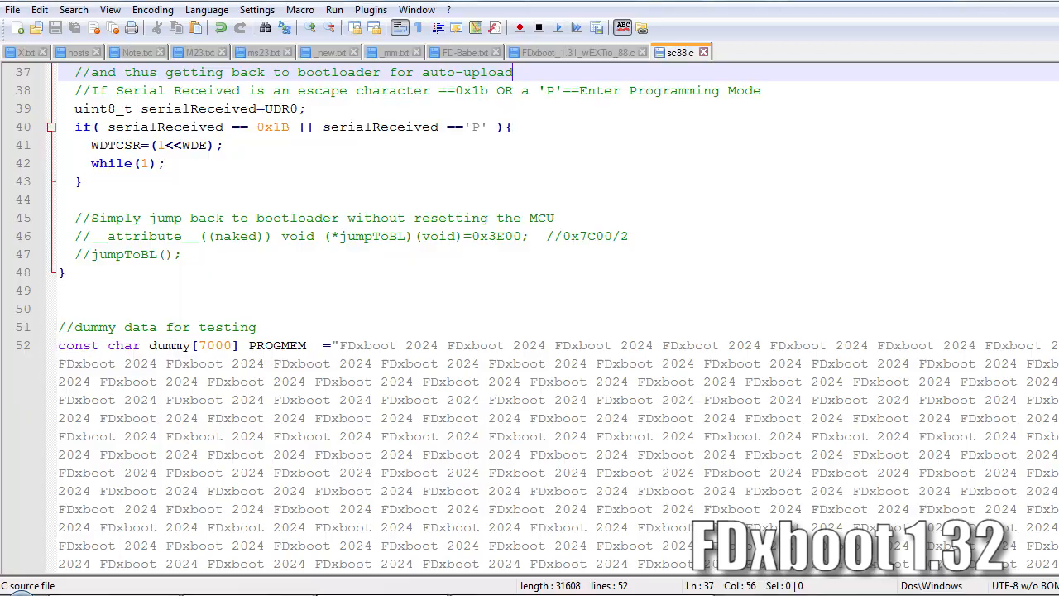
Run the FDxboot compile-and-upload command, writing 7164 bytes, then read flash in the ISP tool
click(334, 9)
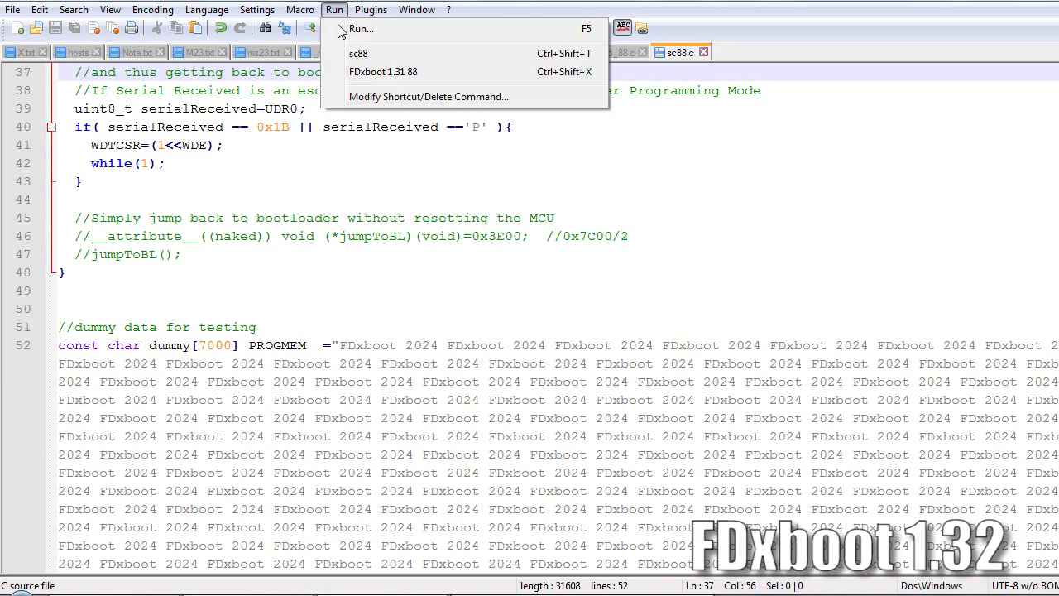
click(383, 71)
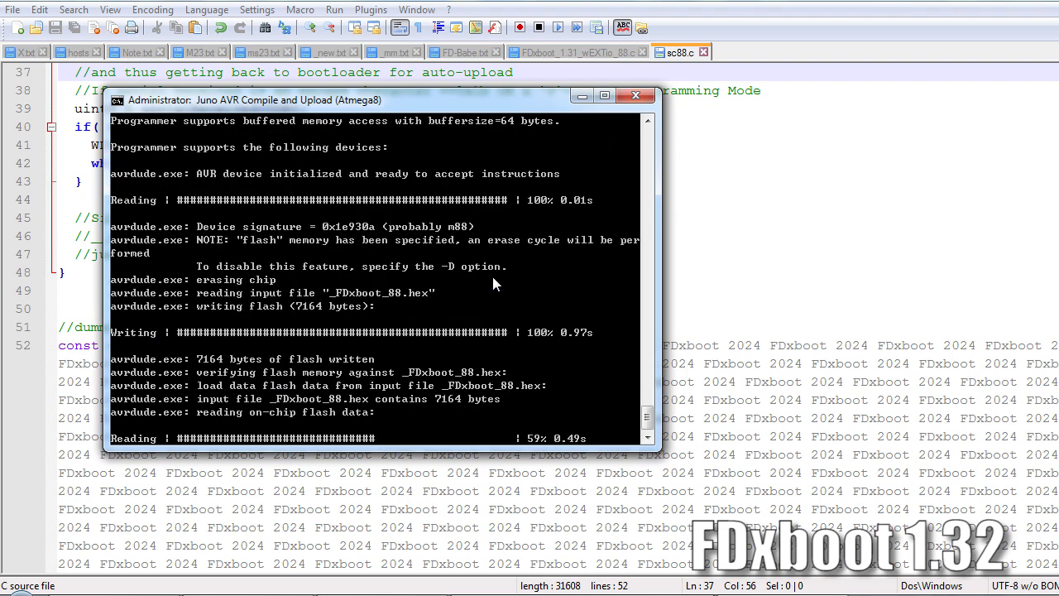
click(334, 9)
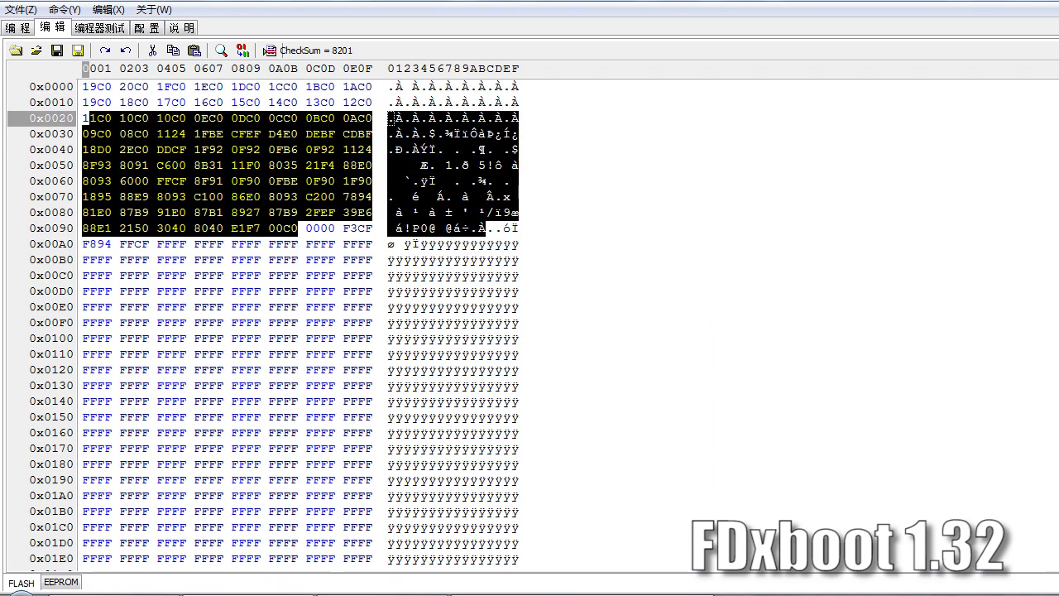
click(50, 86)
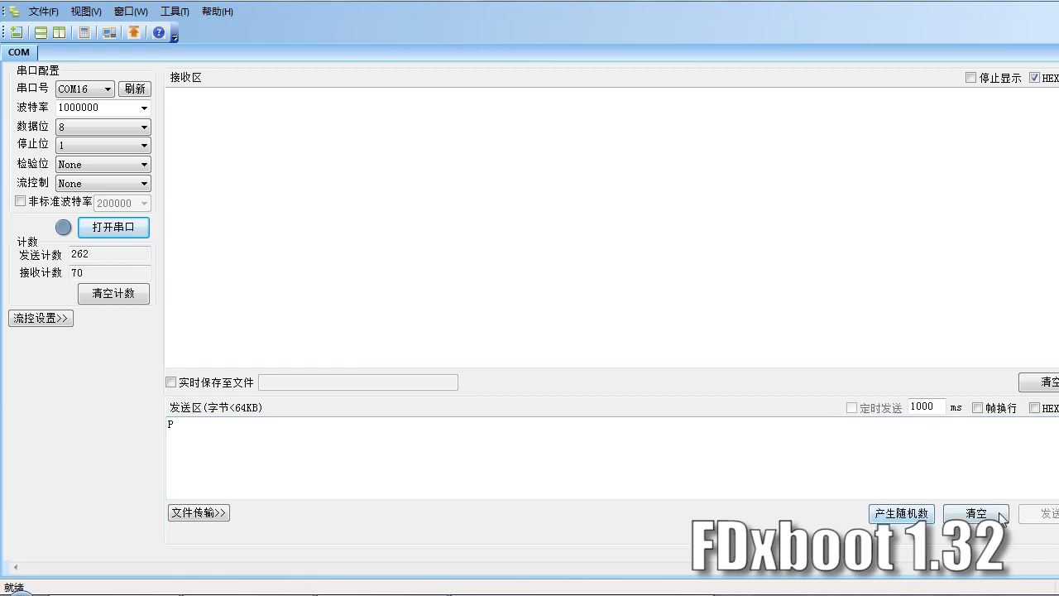
Open COM16, send 'PS' repeatedly until FDxBoot replies, then append 'V' to the send text
text(eagaewg)
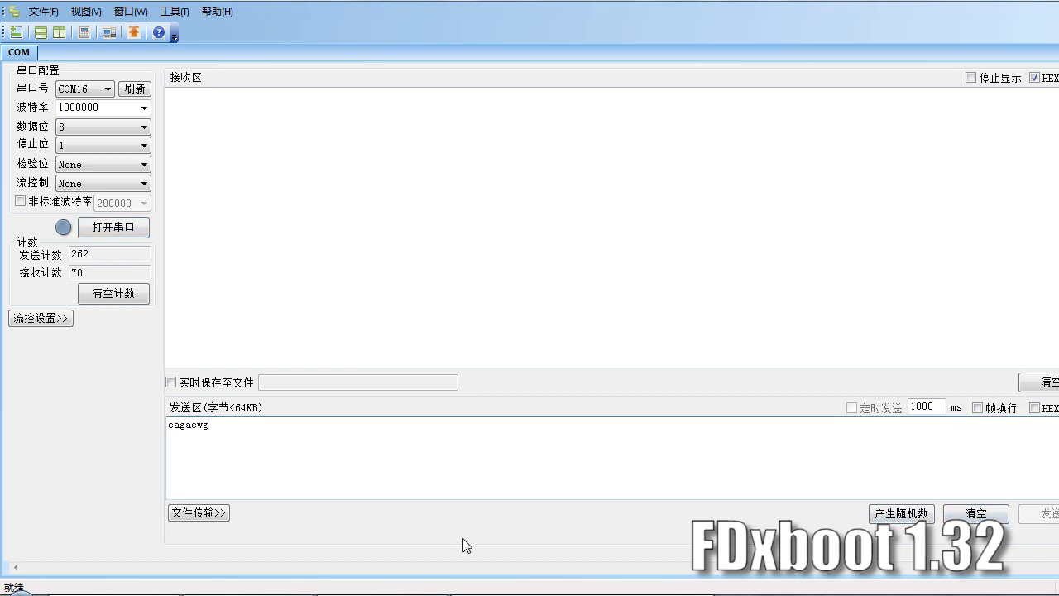
click(113, 227)
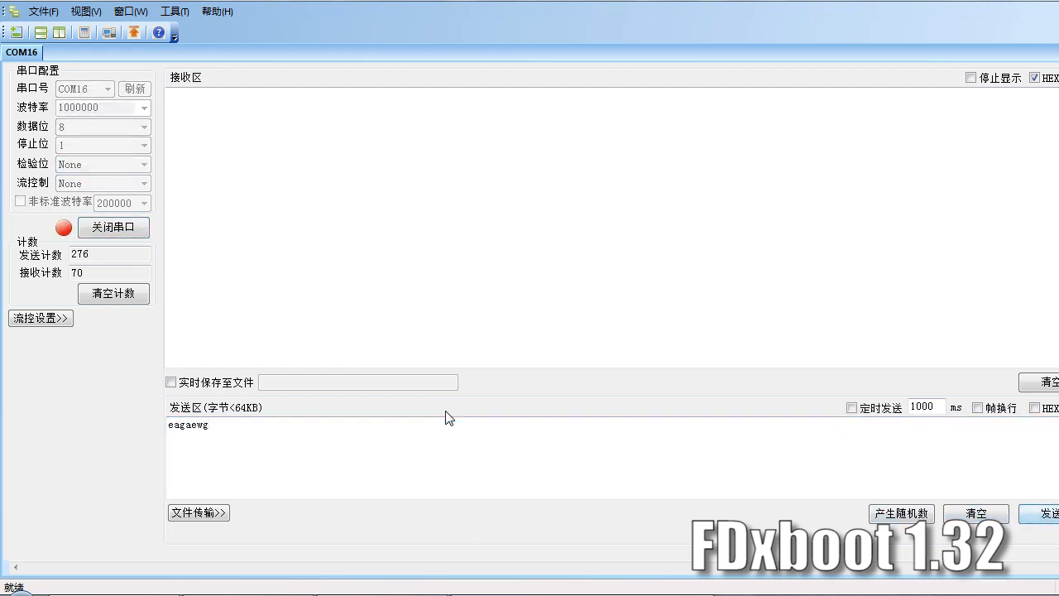
click(1046, 513)
text(PS)
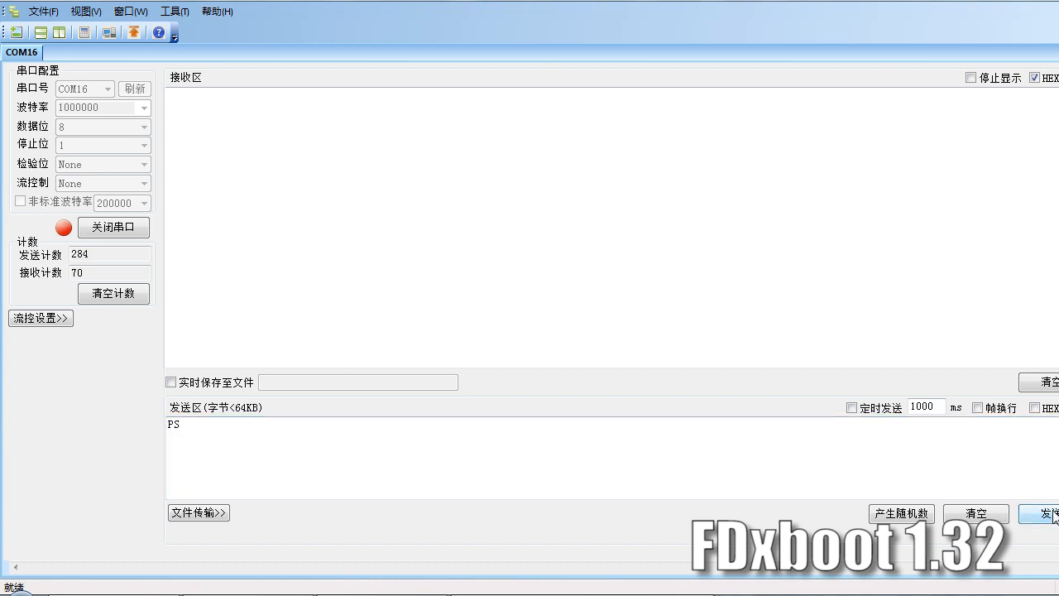
click(1044, 512)
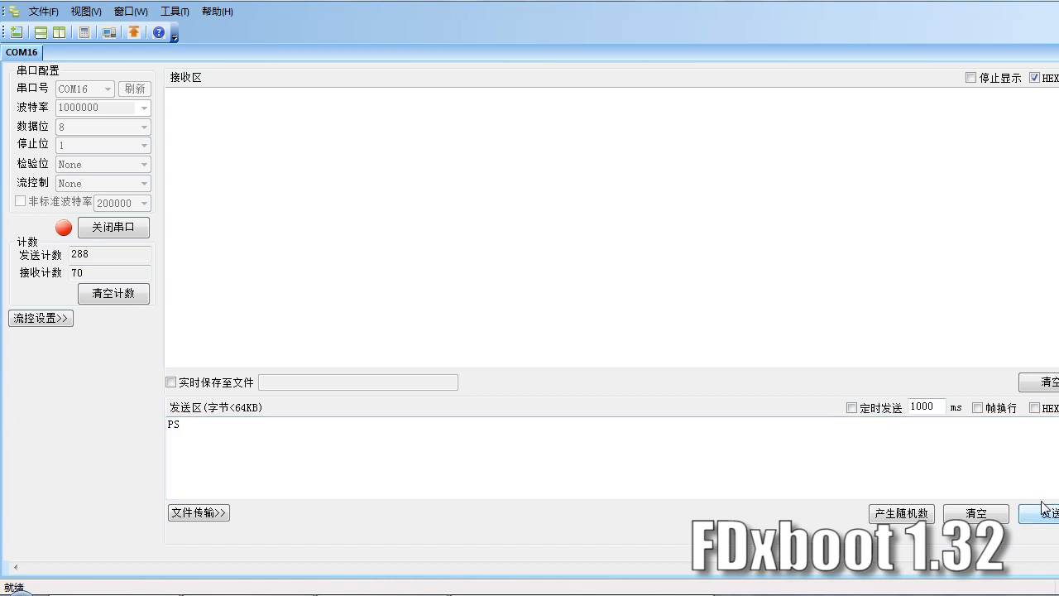
click(1048, 513)
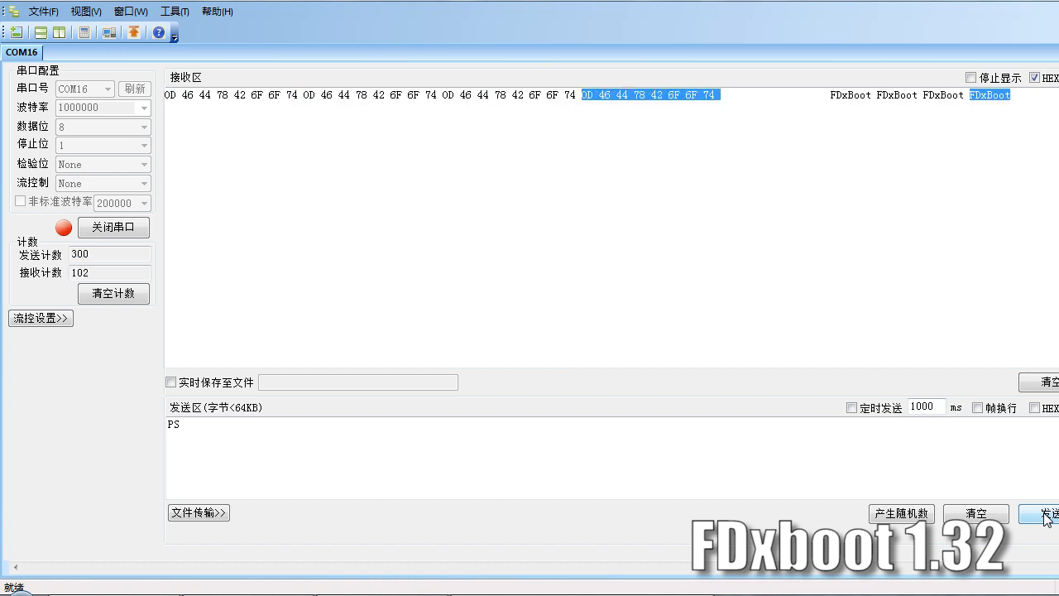
click(1052, 513)
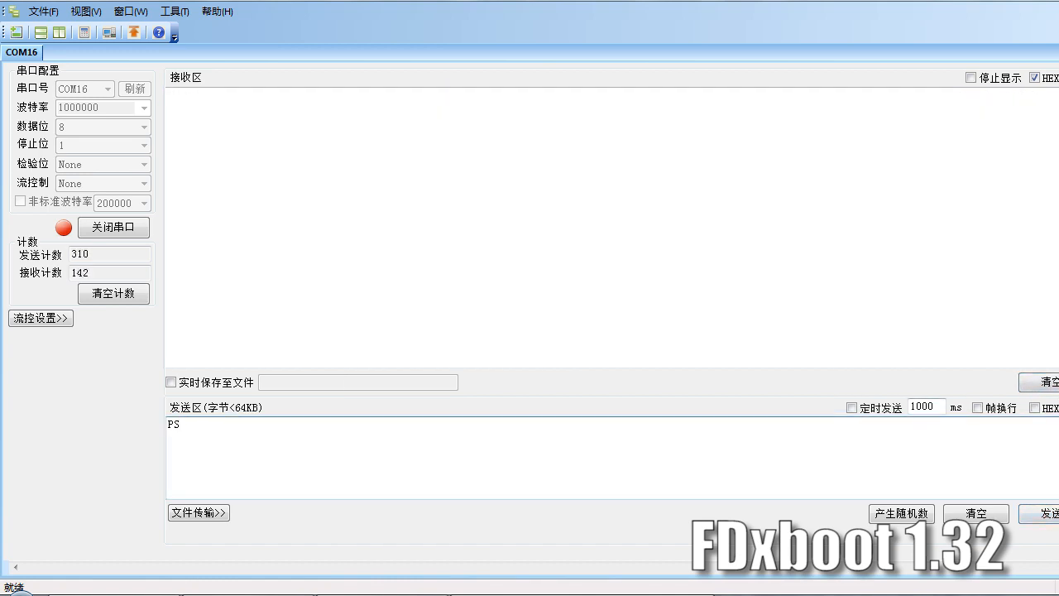
text(V)
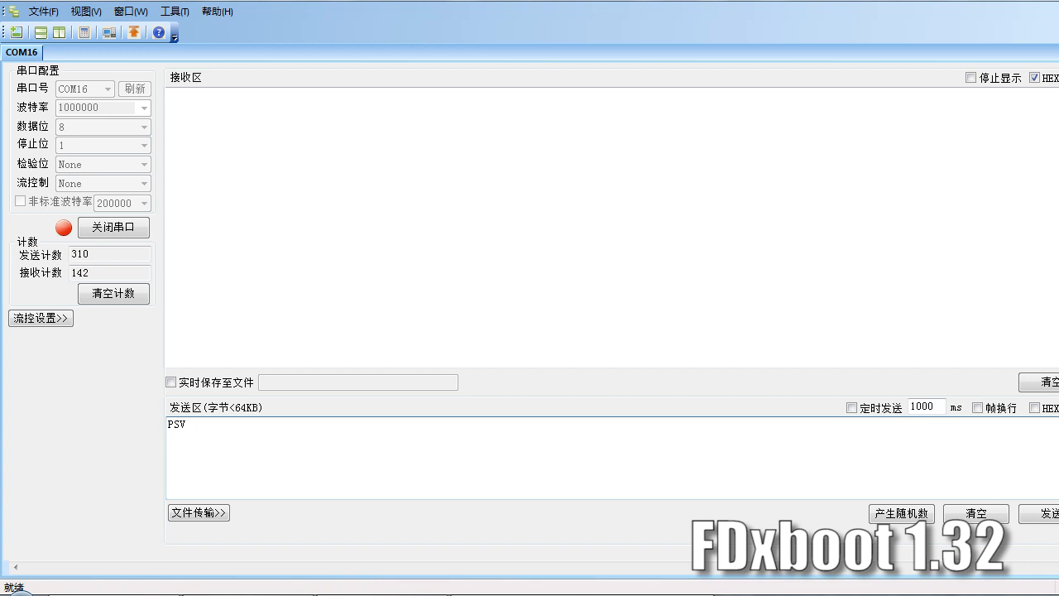